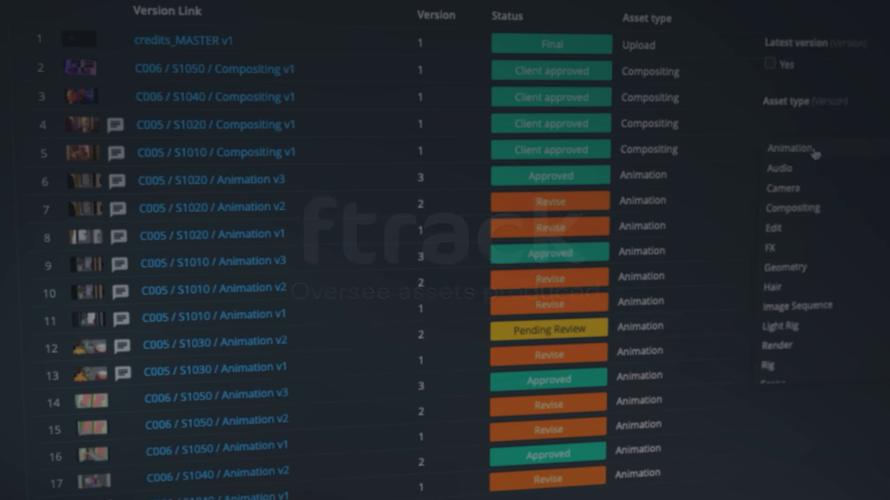
- Open the C006 / S1050 Compositing version's details and view its published components
left_click(789, 148)
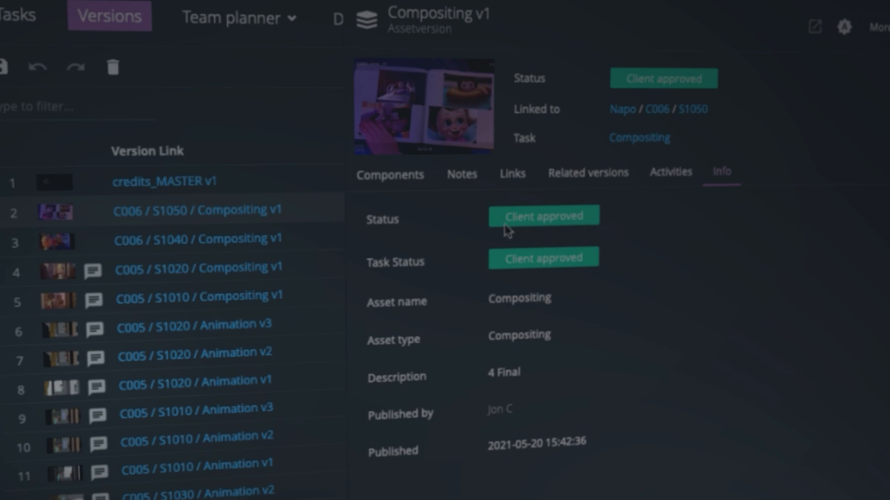
left_click(389, 175)
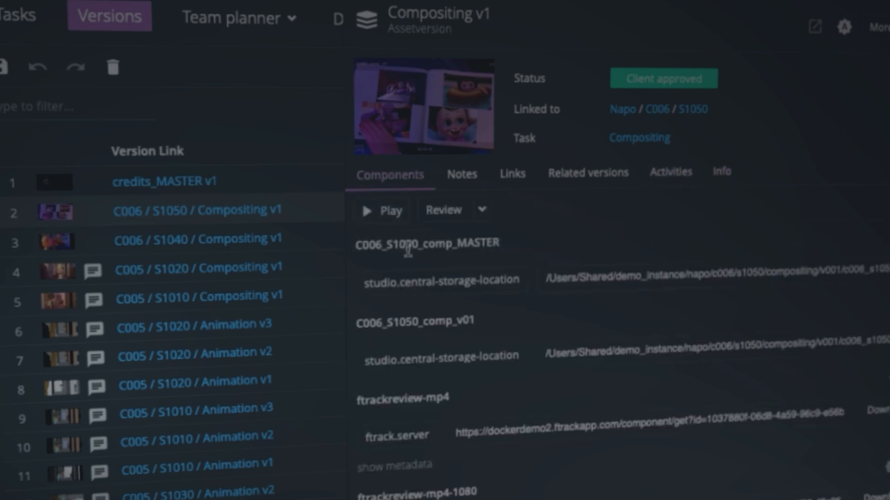
mouse_move(407, 491)
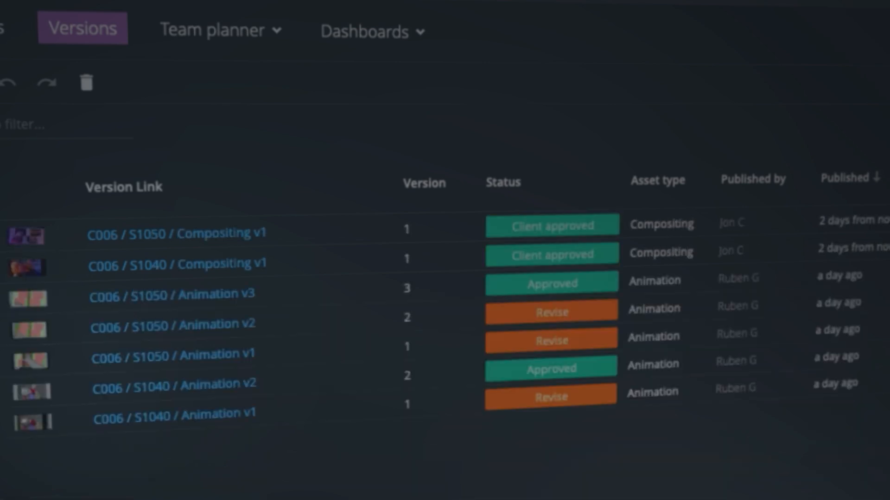
- Start filtering the Versions list to the Compositing asset type
left_click(63, 17)
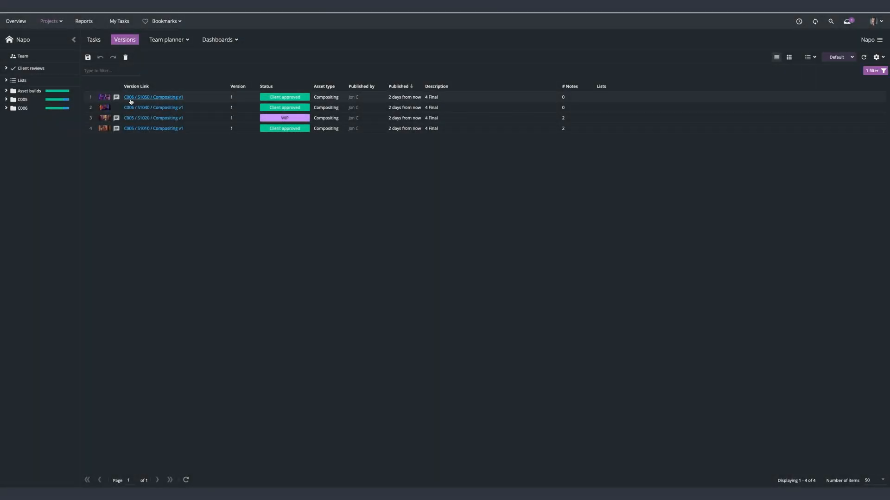
- Change the C005 / S1020 Compositing version's status from WIP to Client approved
left_click(105, 117)
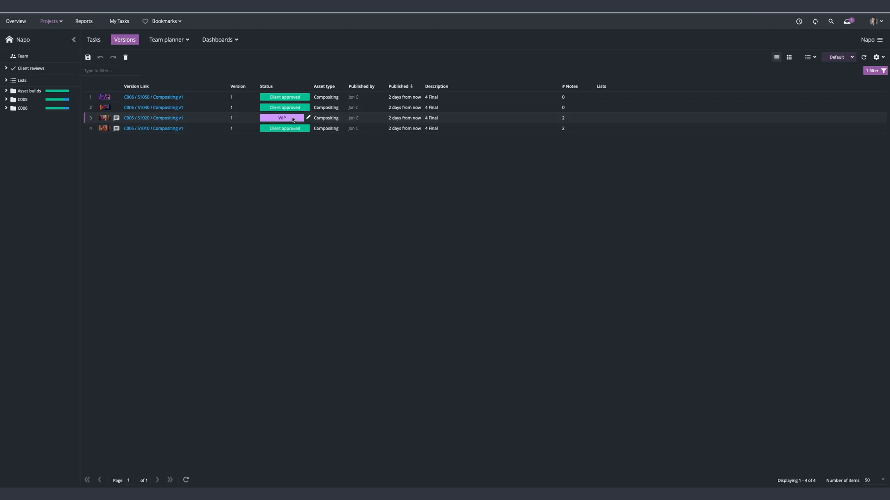
left_click(284, 117)
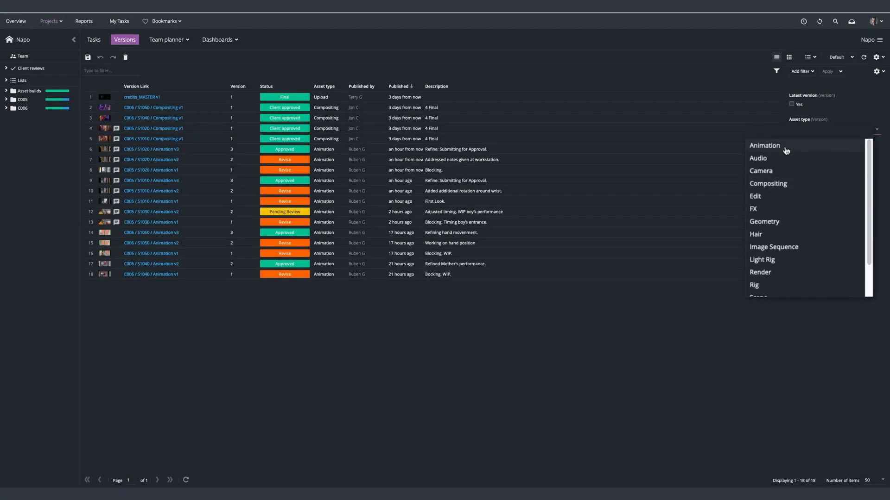
- Pick Animation in the asset type filter and add the Asset parent Name column
left_click(764, 145)
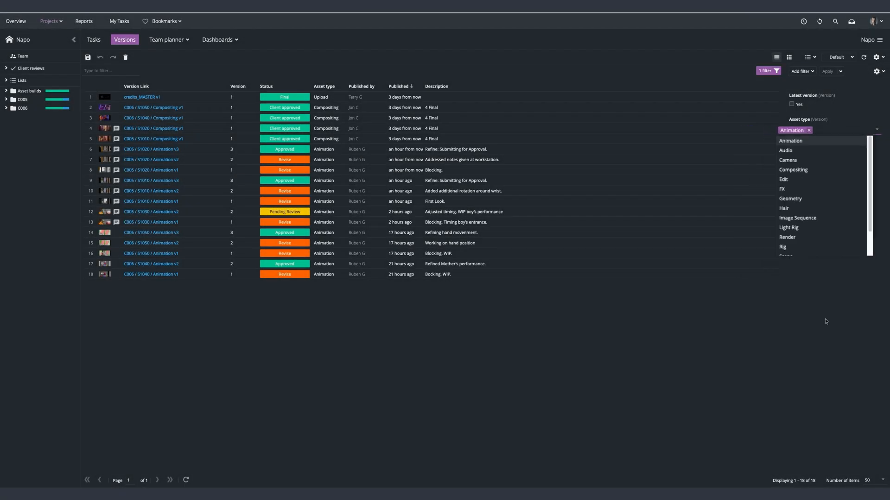
left_click(792, 155)
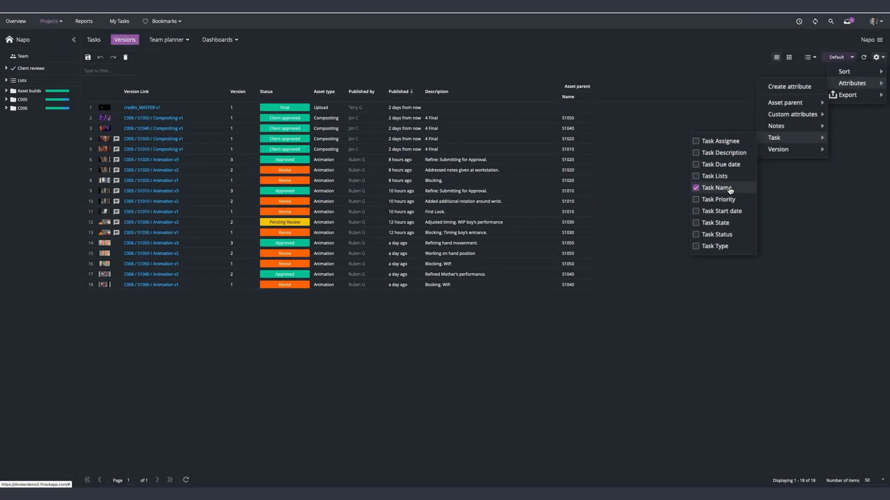
- Add a Task Name column to the versions and a Latest versions column in Tasks
left_click(716, 188)
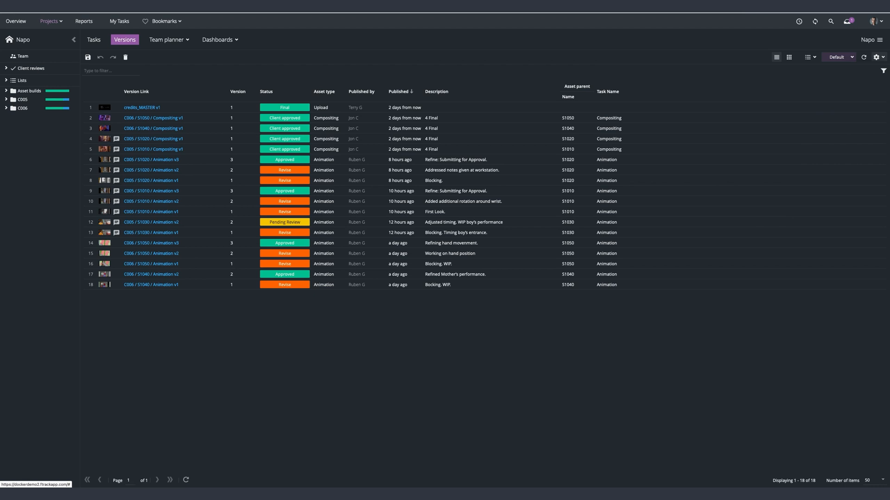
mouse_move(651, 365)
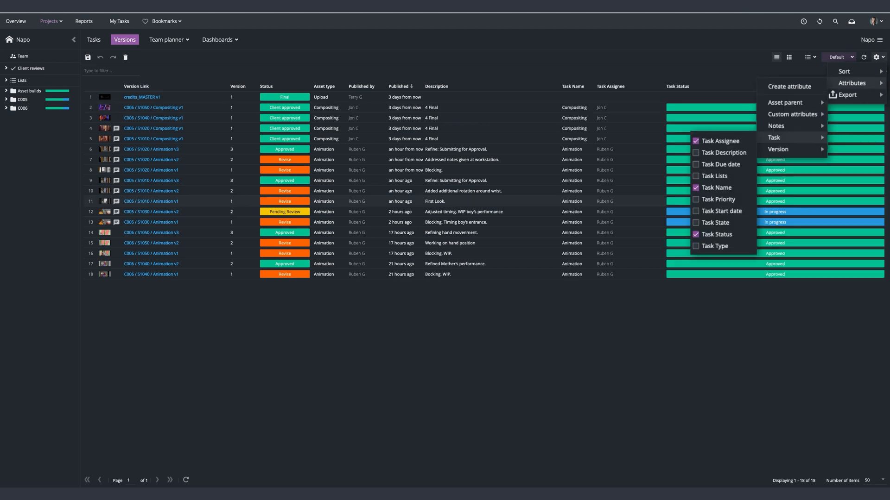
mouse_move(705, 342)
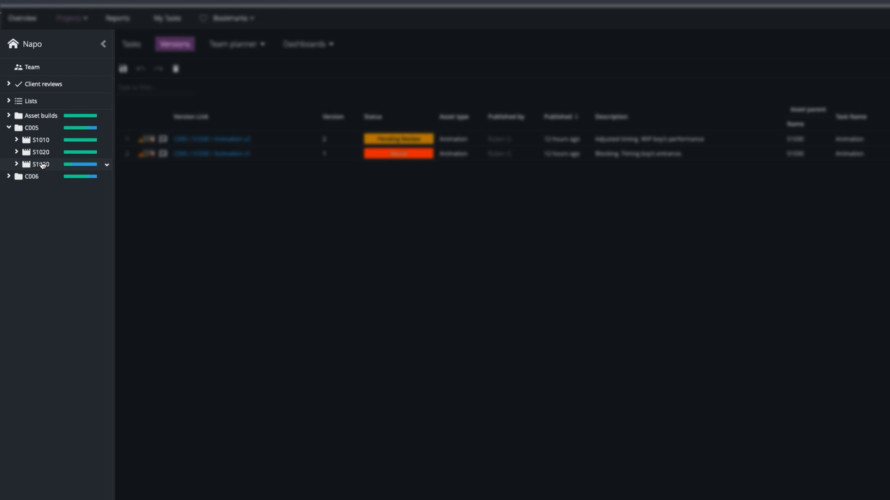
left_click(43, 84)
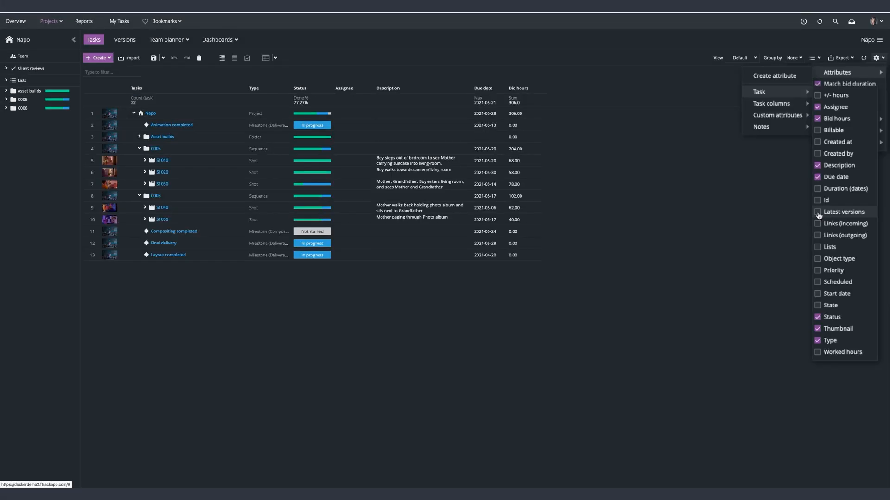
left_click(817, 212)
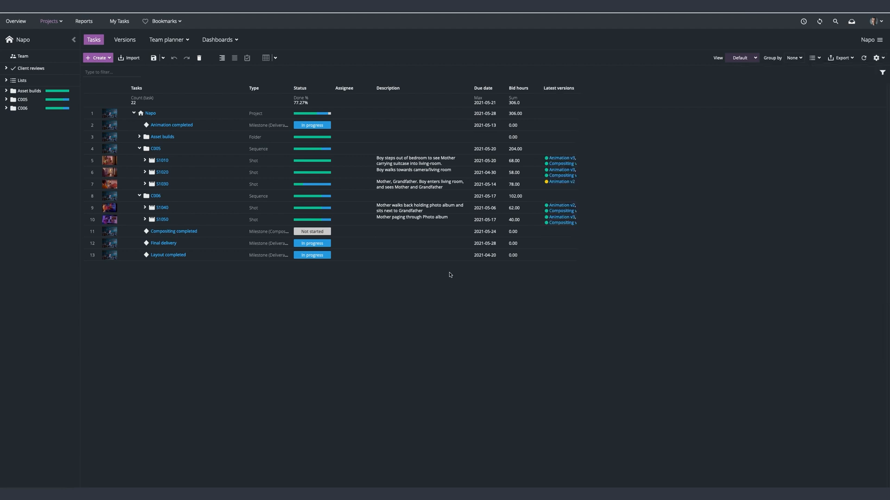